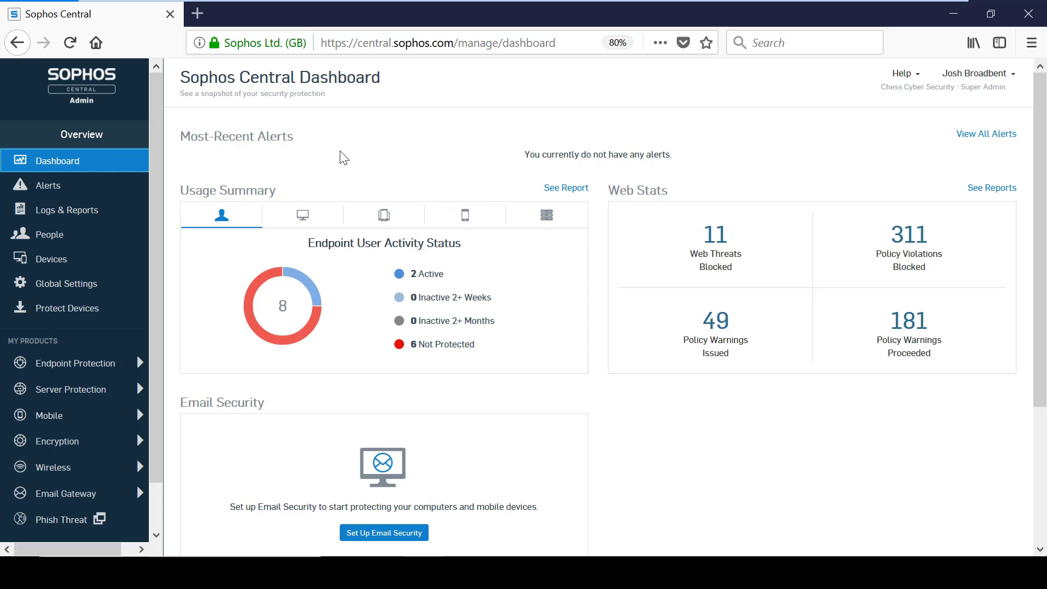
mouse_move(324, 158)
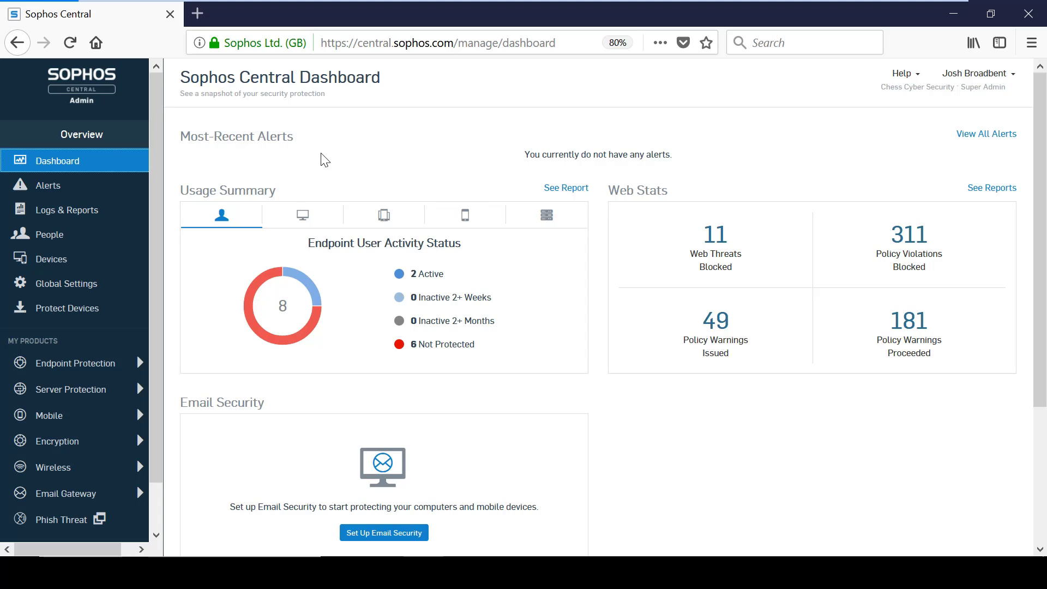
mouse_move(465, 167)
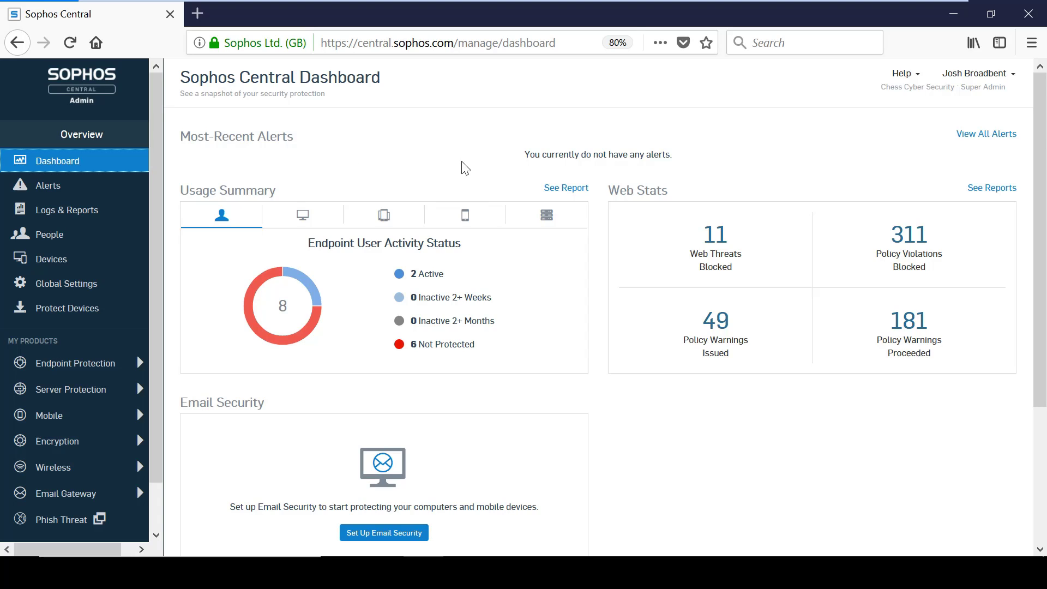
mouse_move(334, 182)
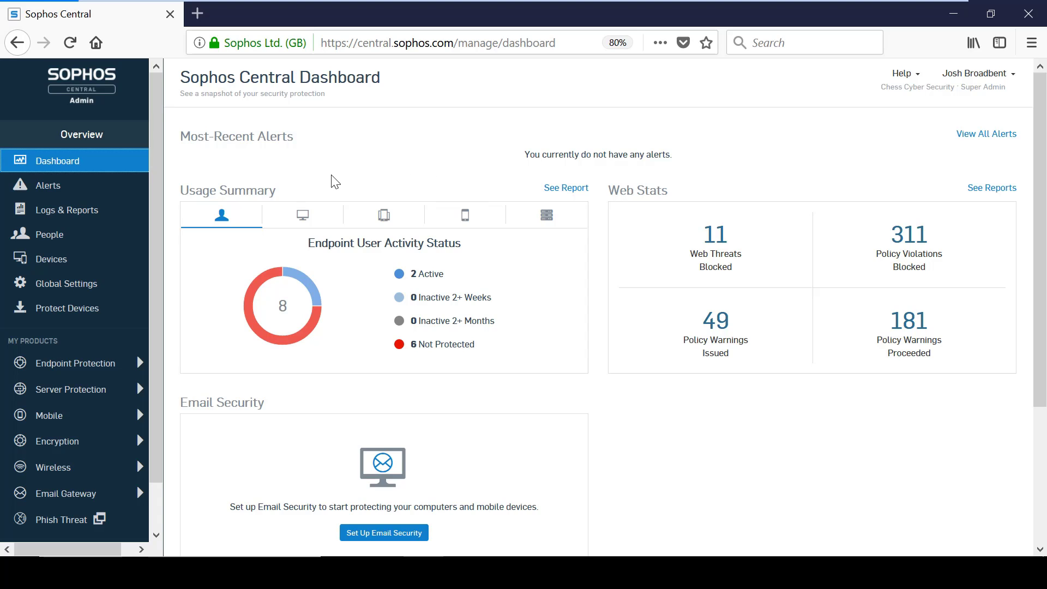
mouse_move(283, 187)
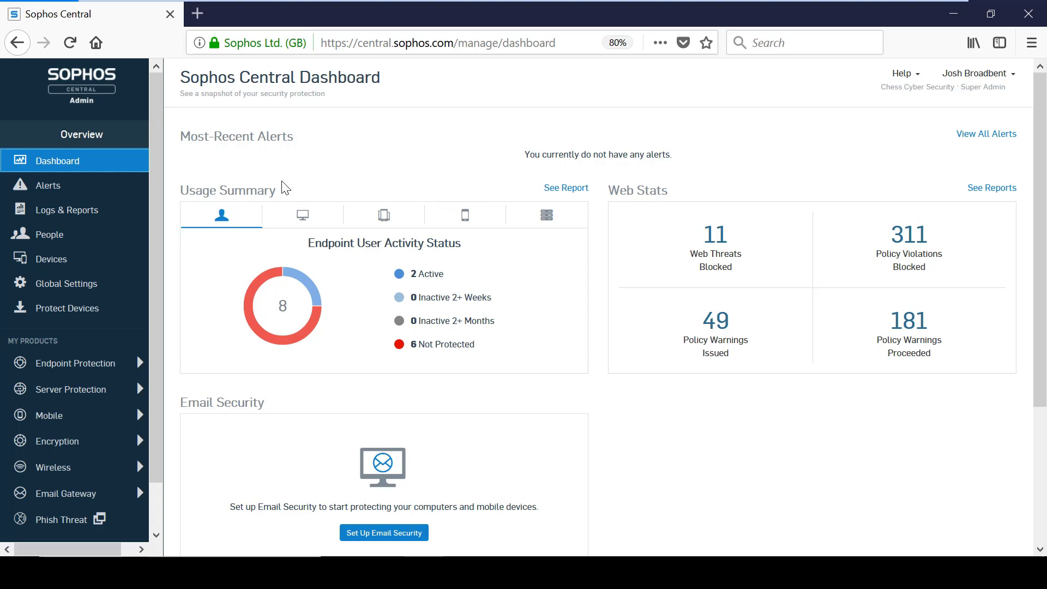
mouse_move(267, 189)
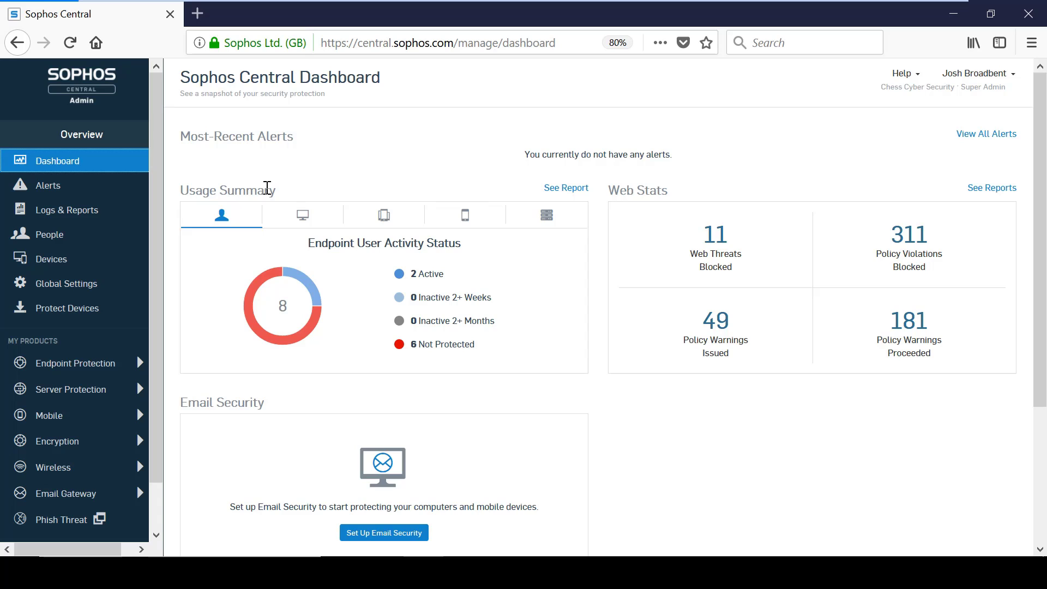
mouse_move(301, 215)
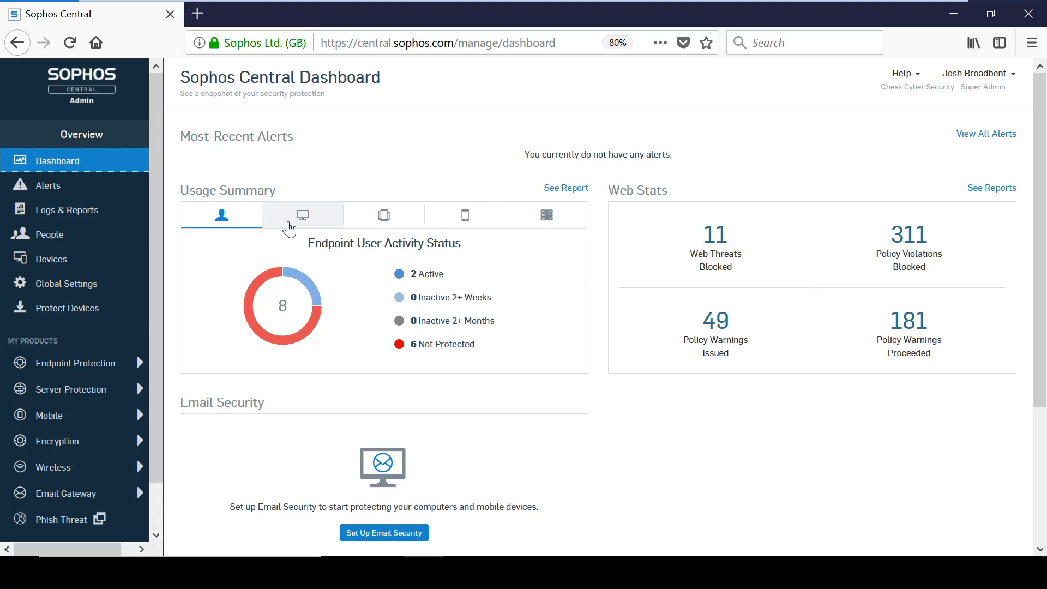
mouse_move(431, 240)
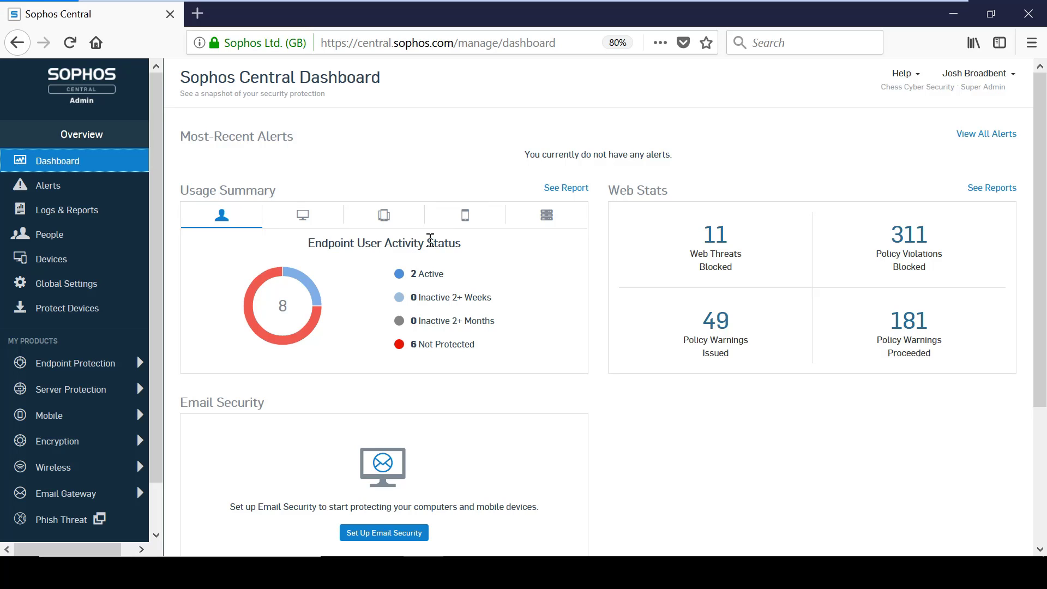
mouse_move(303, 215)
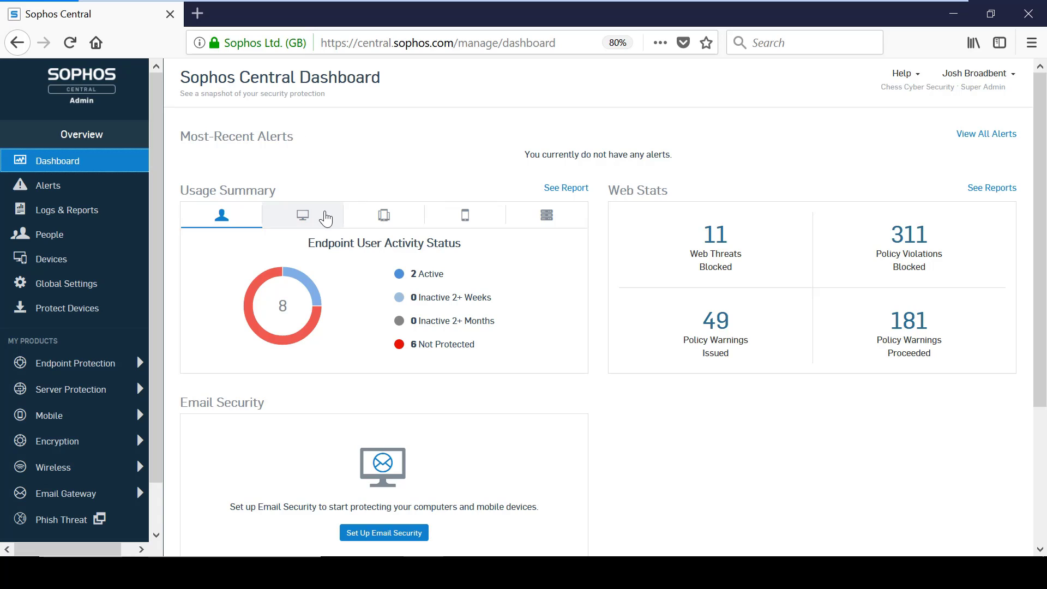
Check computer and server activity in Usage Summary, then view Logs & Reports and Global Settings
click(303, 214)
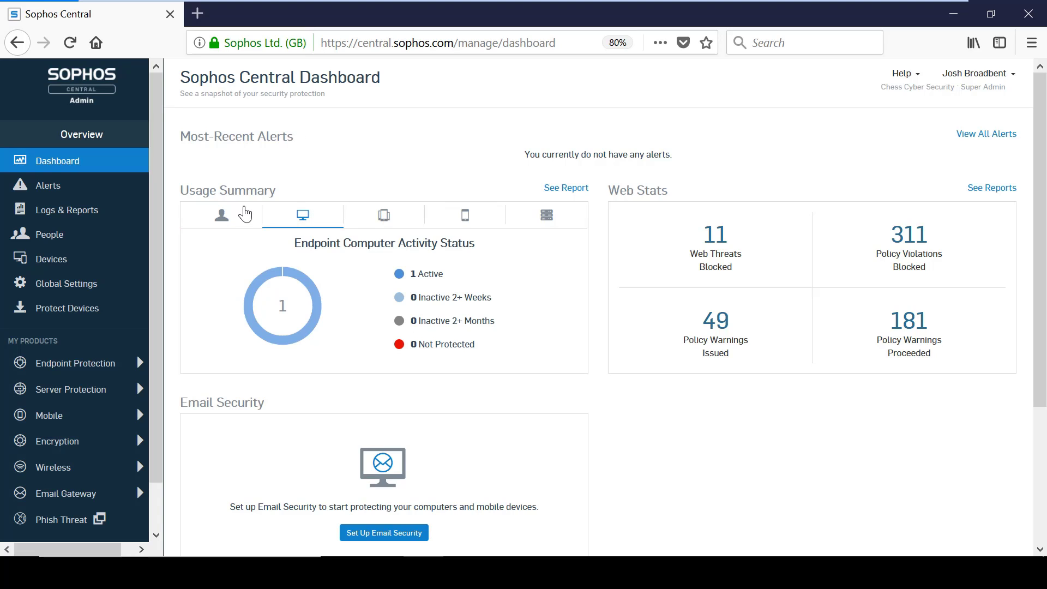
mouse_move(532, 221)
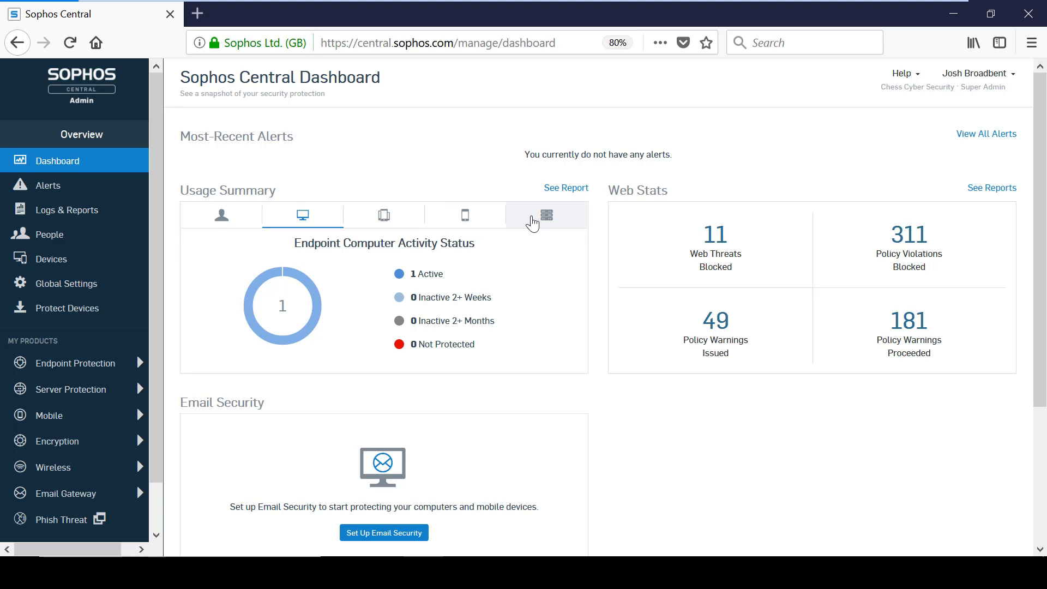
click(546, 215)
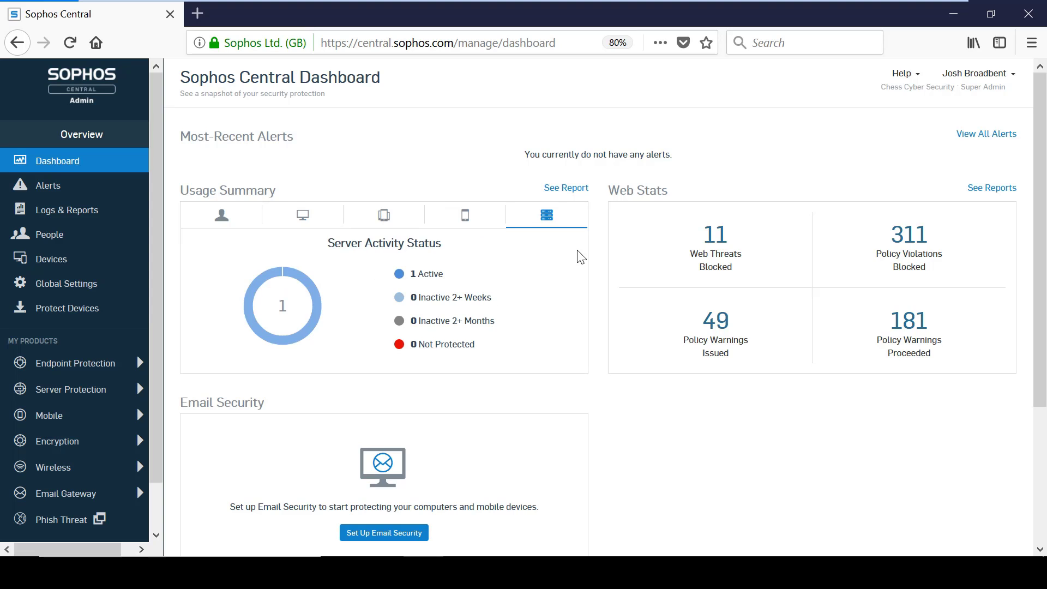
mouse_move(192, 163)
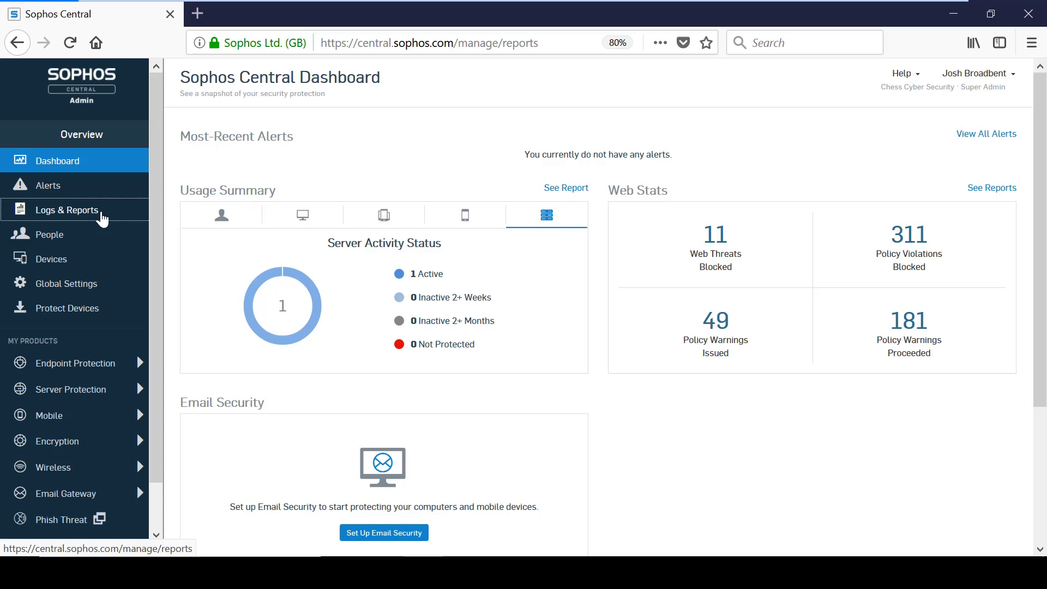
click(66, 209)
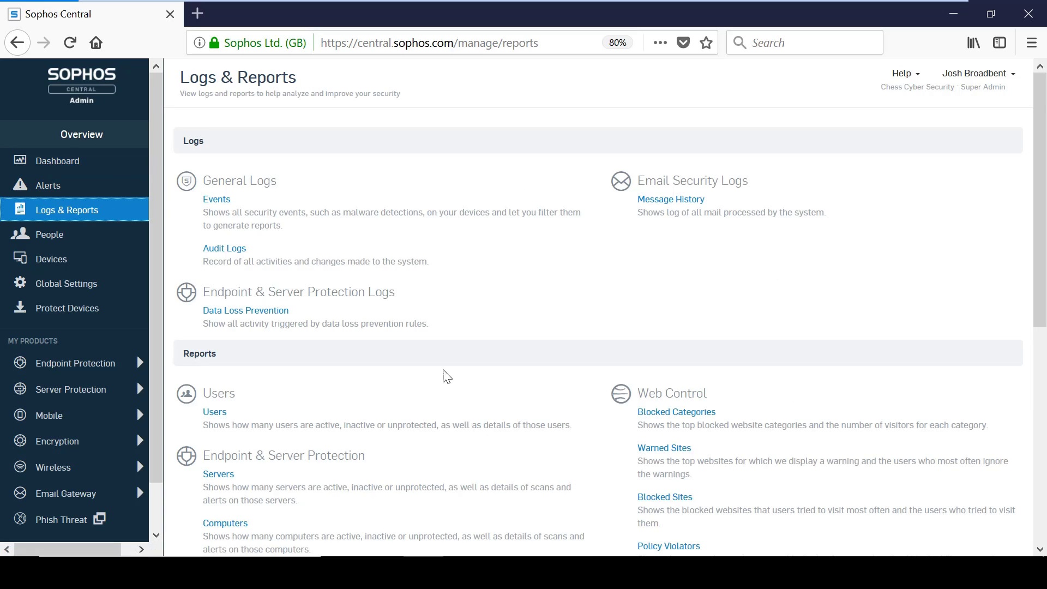
click(65, 282)
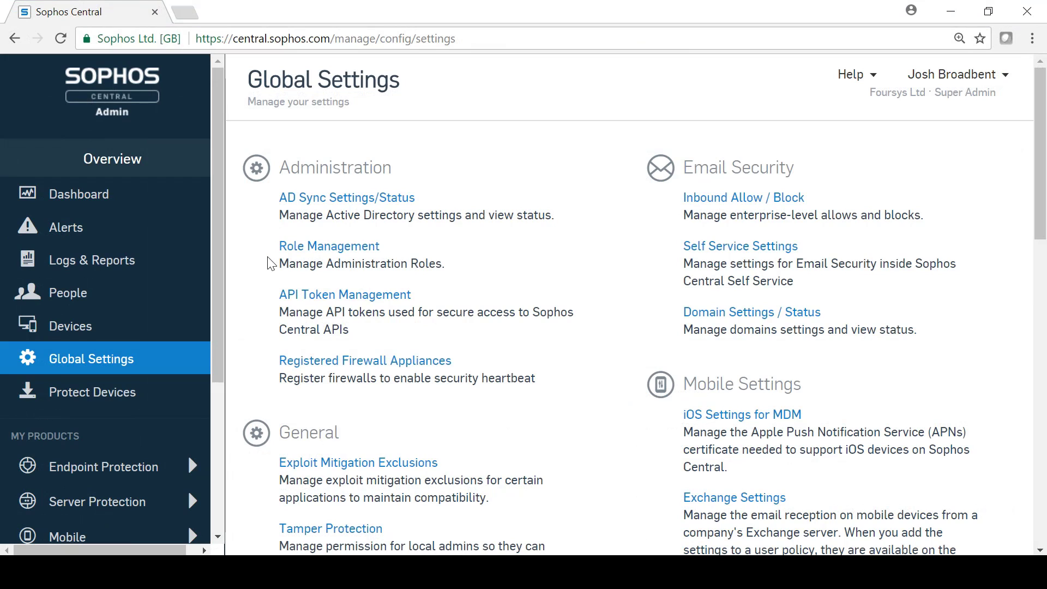
Scroll down Global Settings toward the Multi-factor Authentication settings
scroll(down, 3)
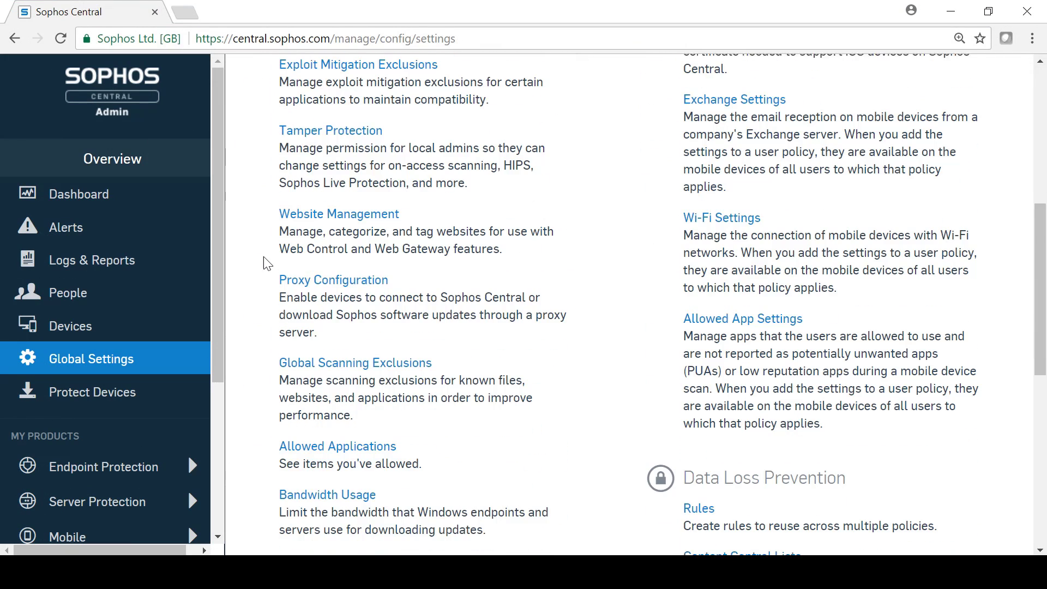
scroll(down, 3)
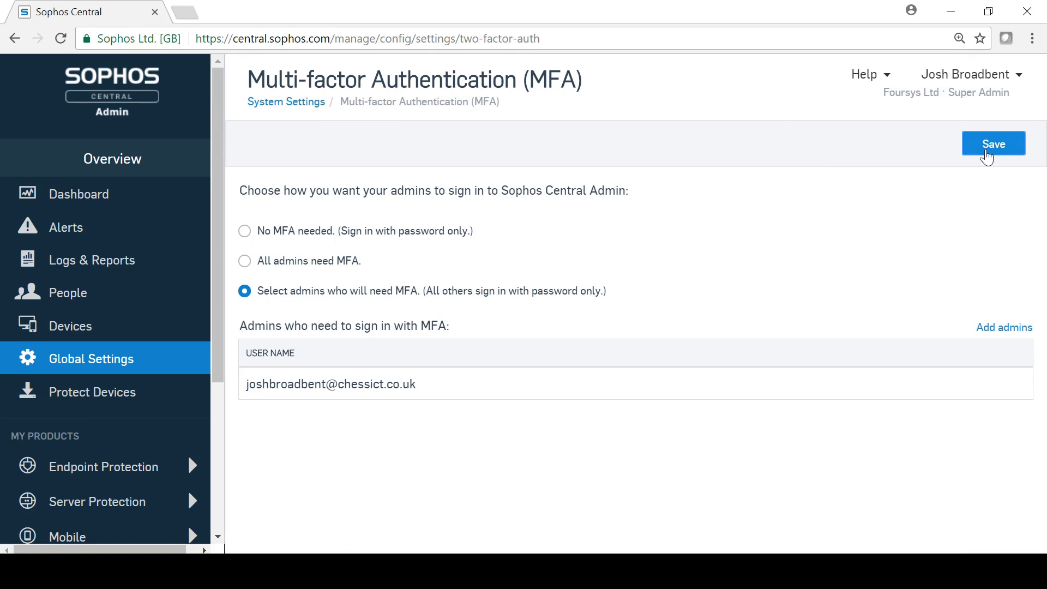
Save the MFA requirement for selected admins with one admin listed
click(993, 143)
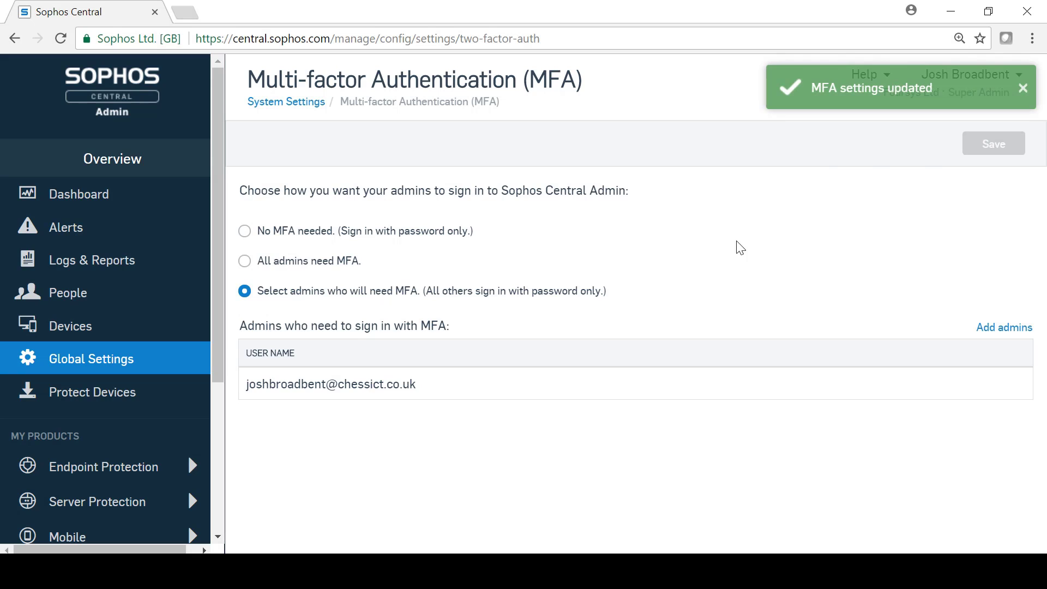
mouse_move(733, 240)
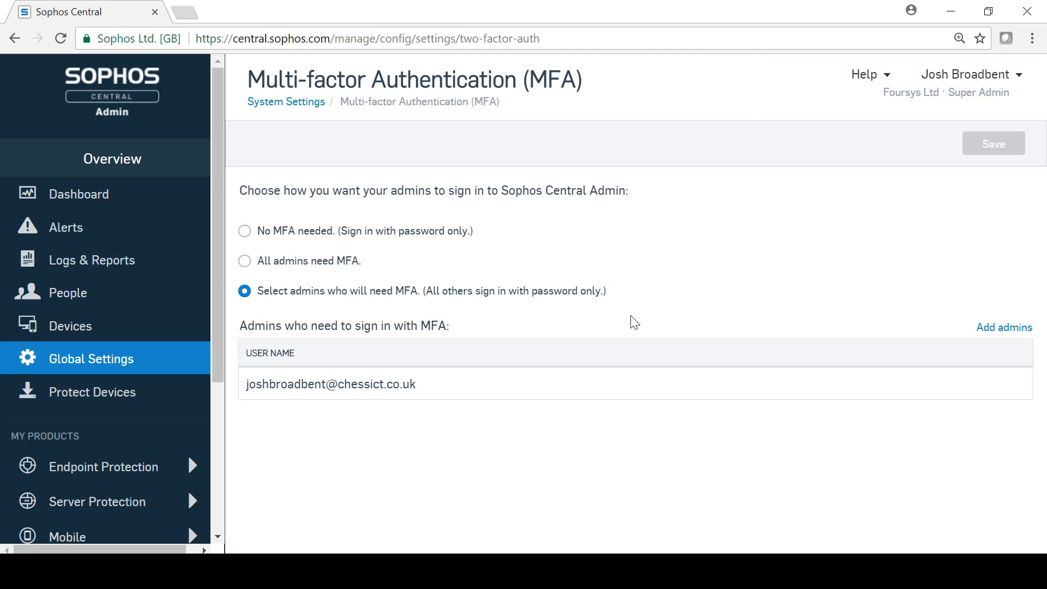
mouse_move(352, 220)
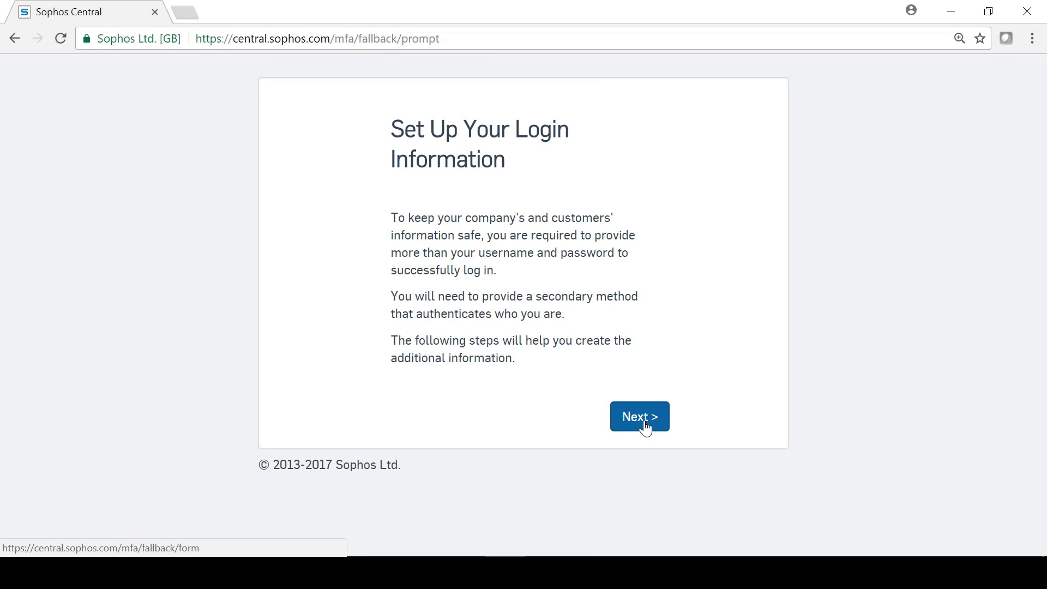
Enter the emailed security code and a 4-digit PIN to continue to authentication type
click(638, 416)
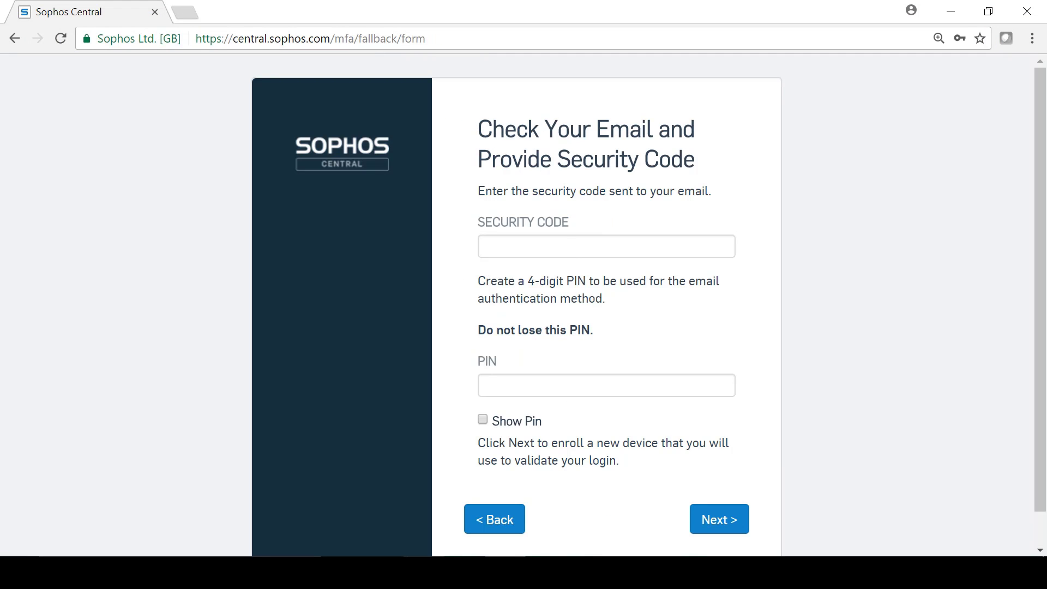
mouse_move(958, 461)
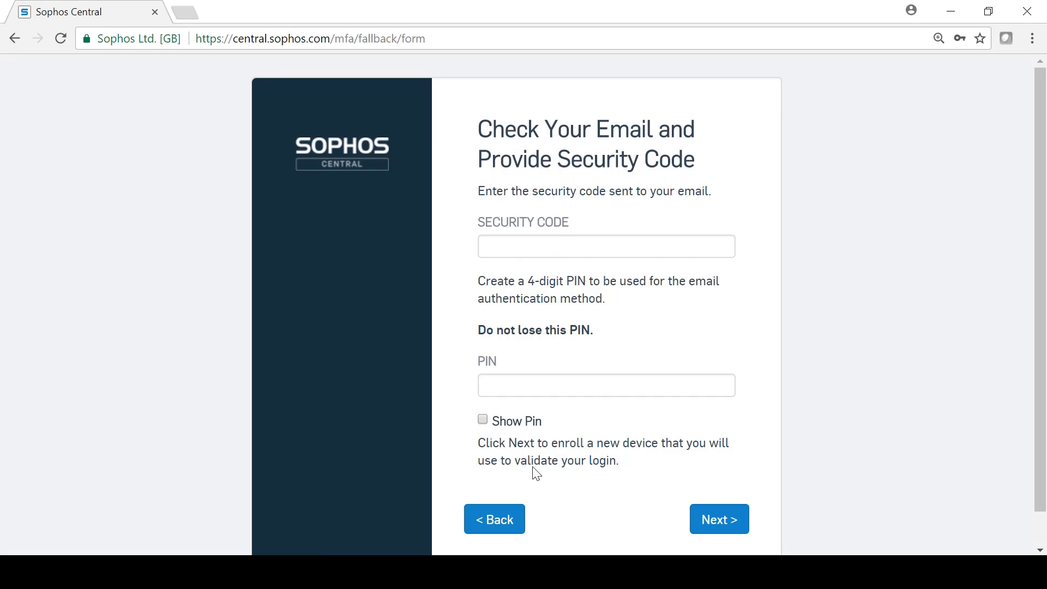
click(718, 519)
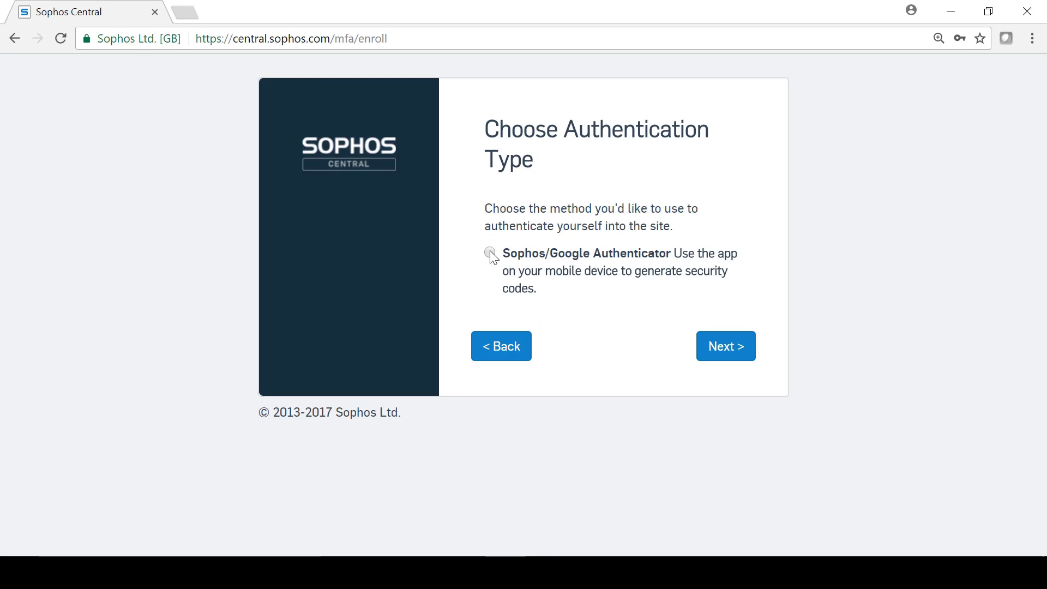
Enroll Sophos/Google Authenticator via QR code, entering app security code 696
click(724, 346)
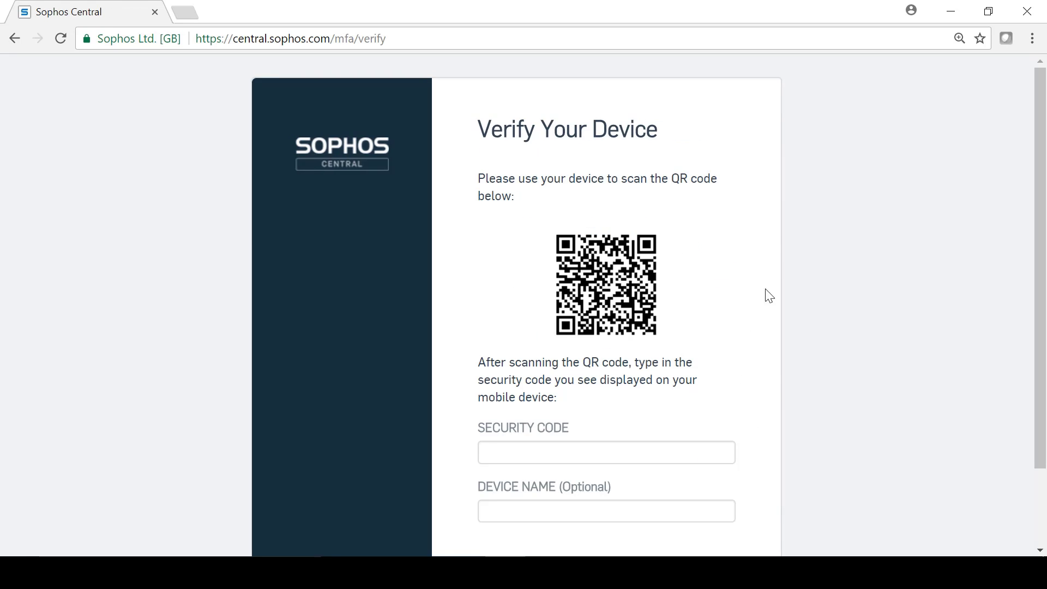
text(696)
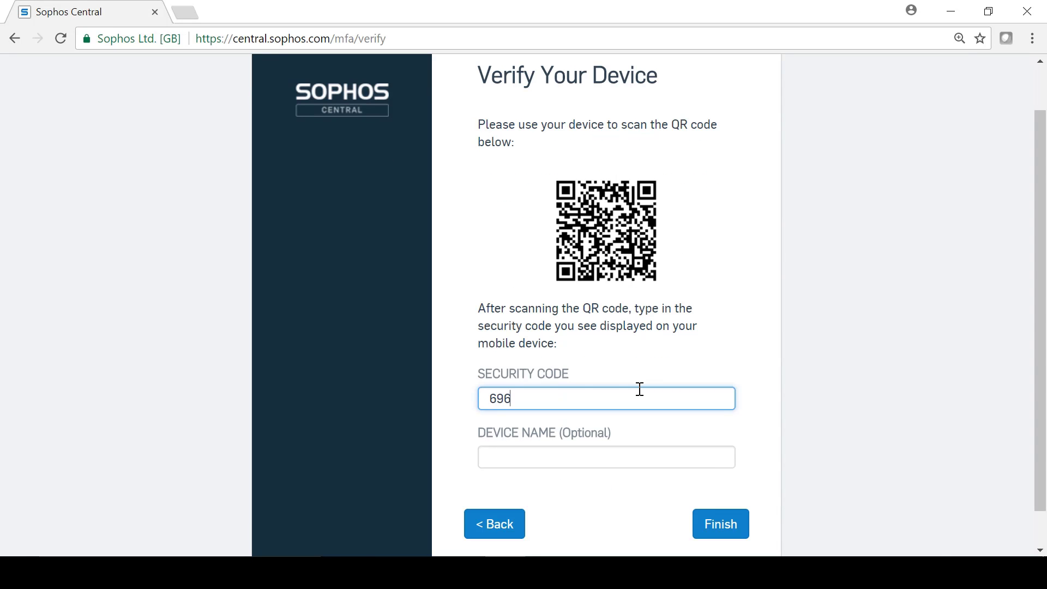
click(720, 523)
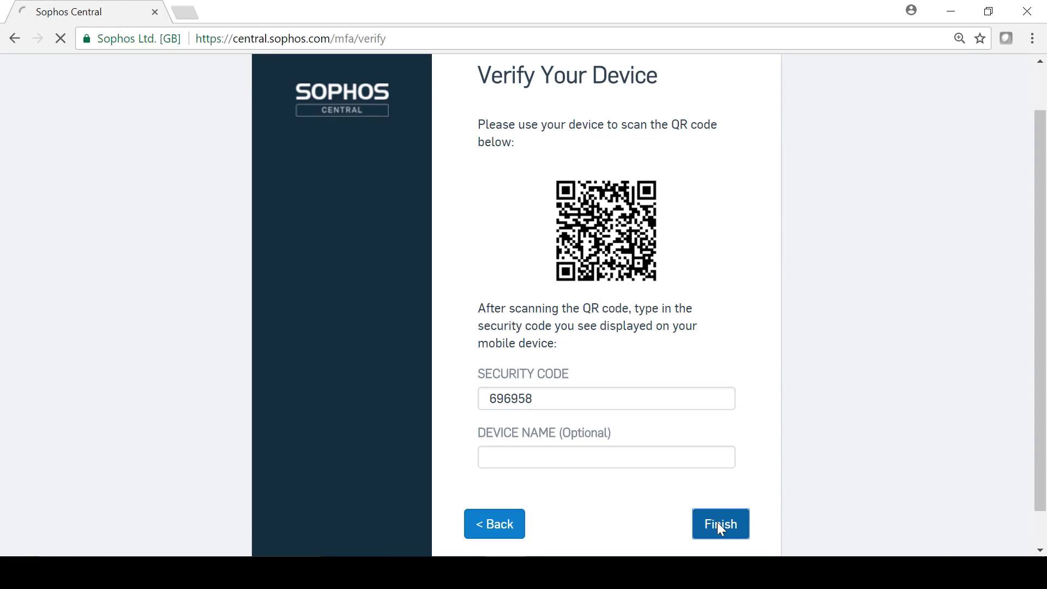
click(719, 524)
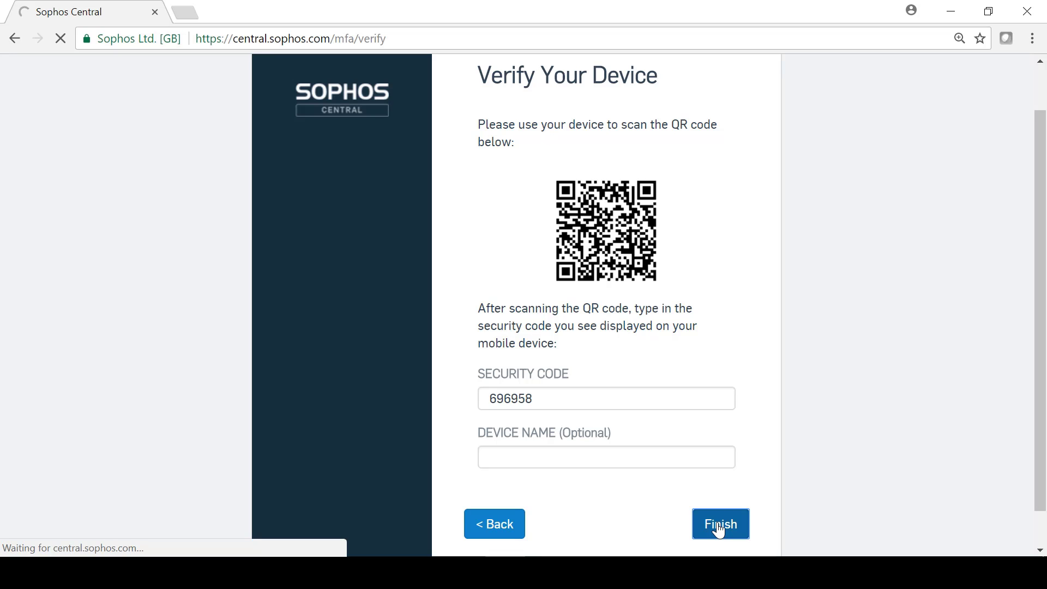
click(720, 524)
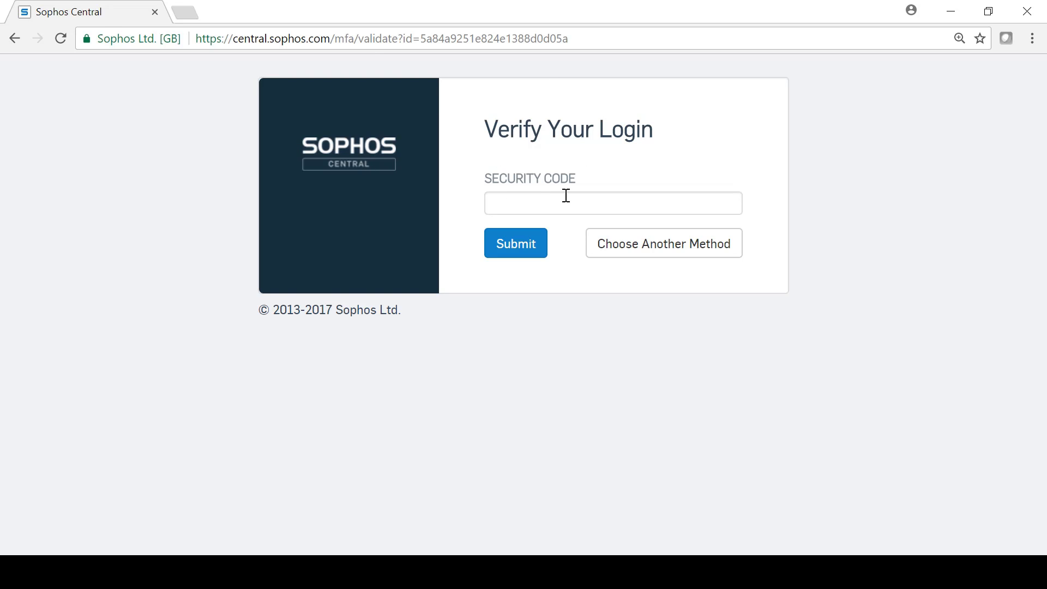
mouse_move(575, 193)
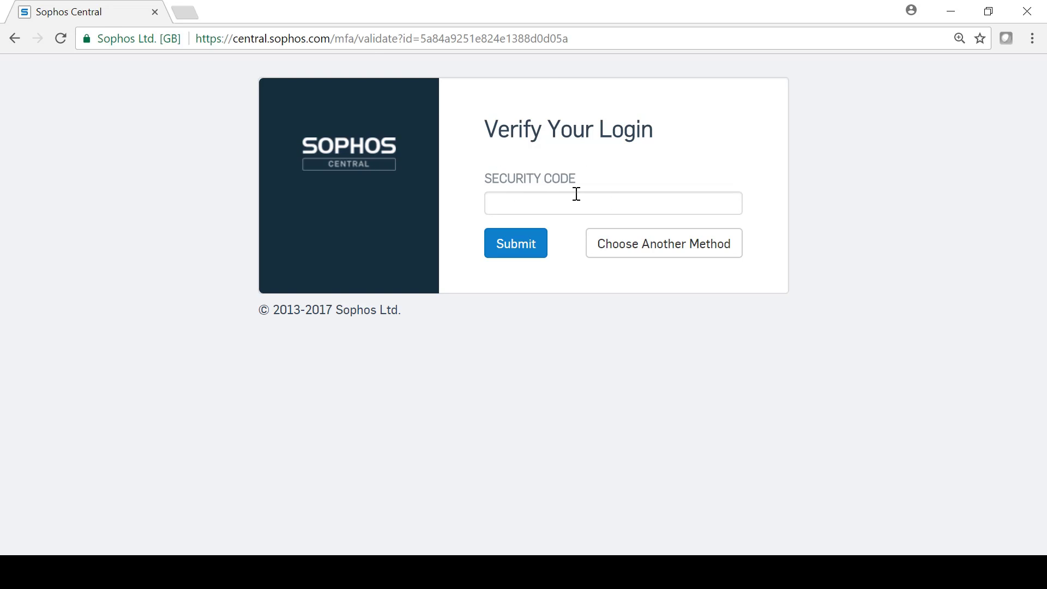
Show the alternative verification methods: authenticator app or email
click(663, 242)
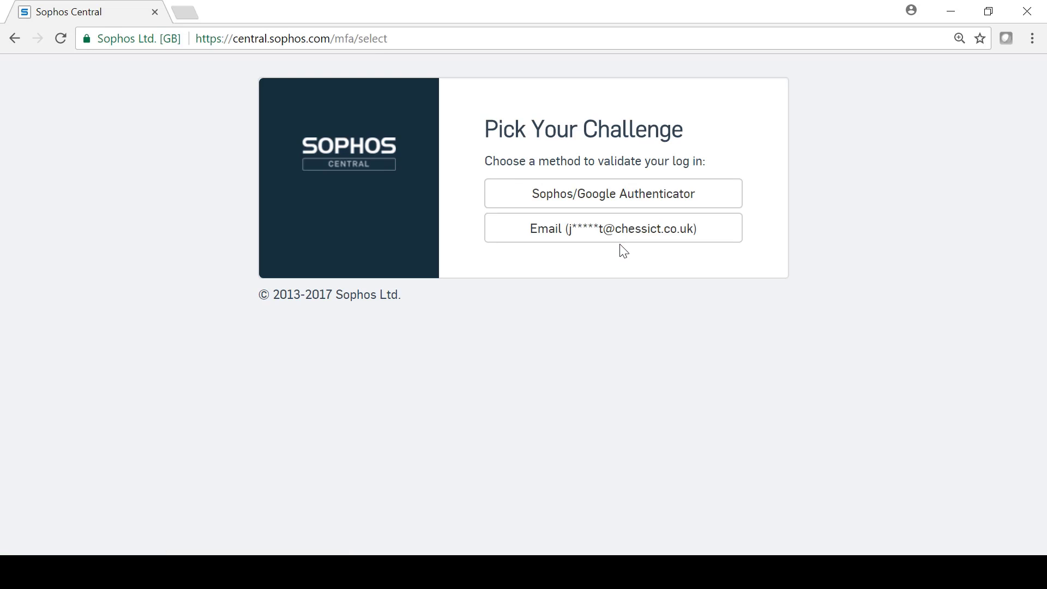
mouse_move(579, 239)
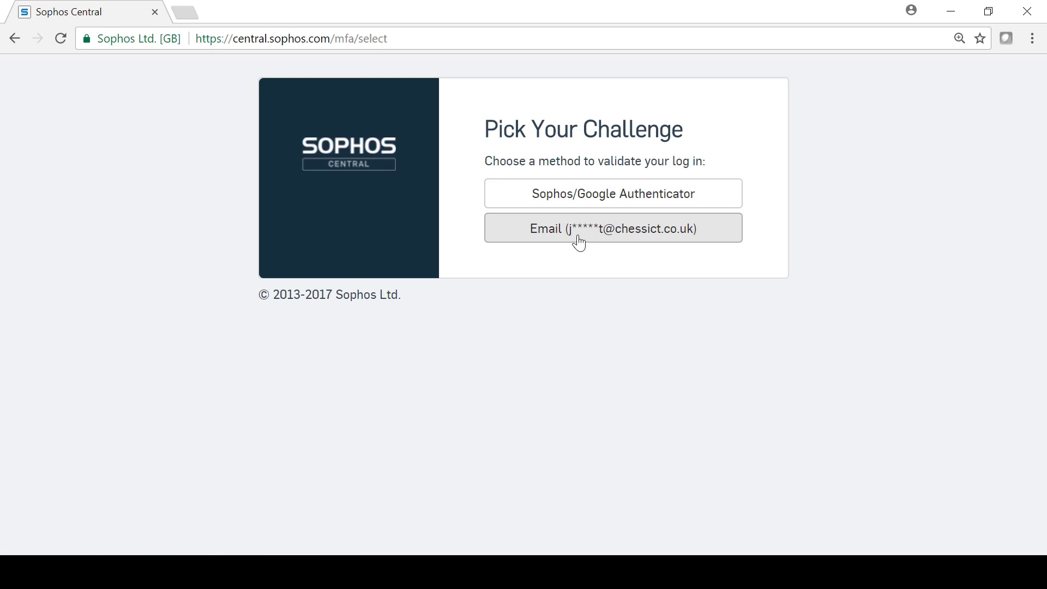
mouse_move(576, 203)
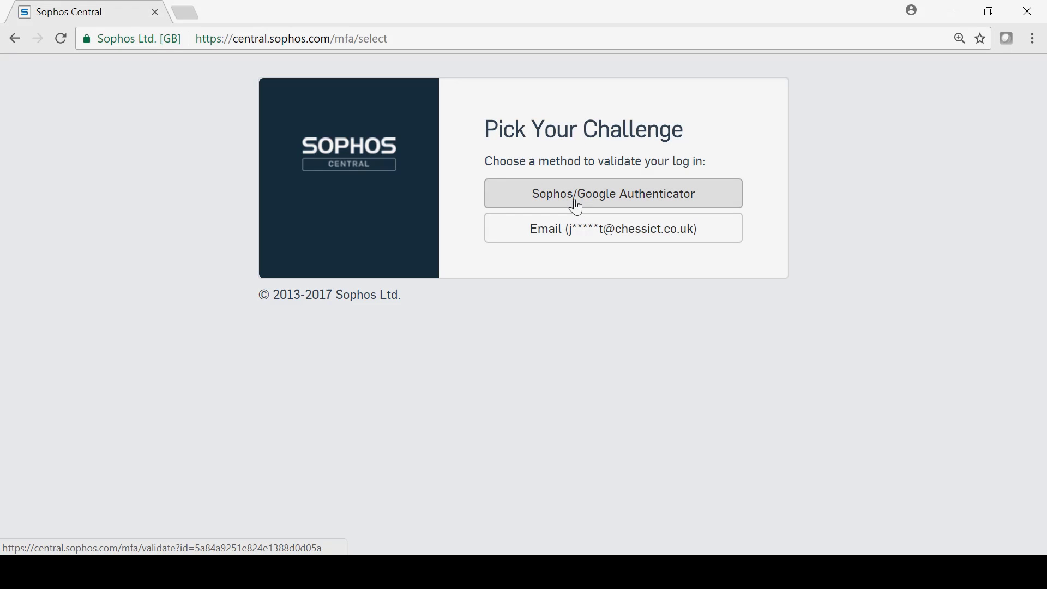